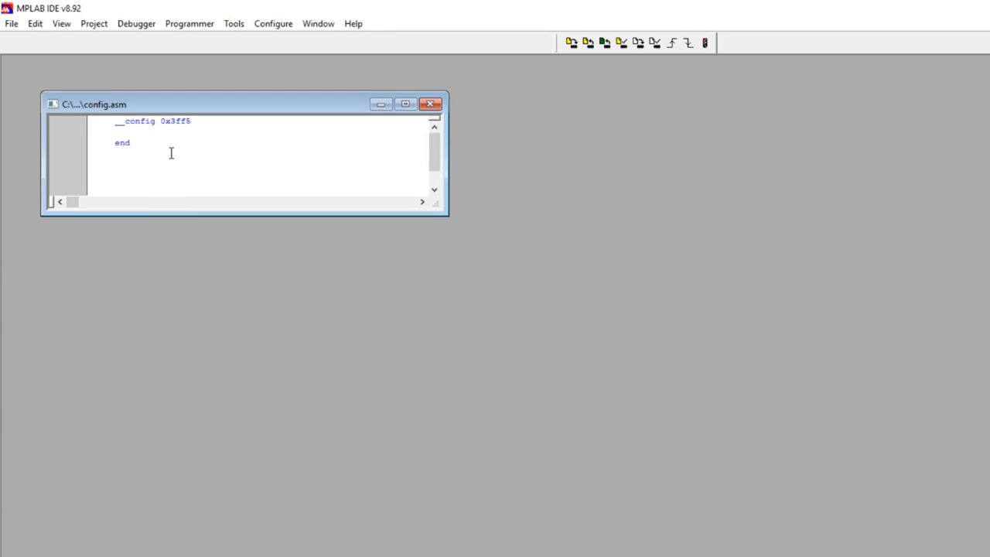
mouse_move(169, 136)
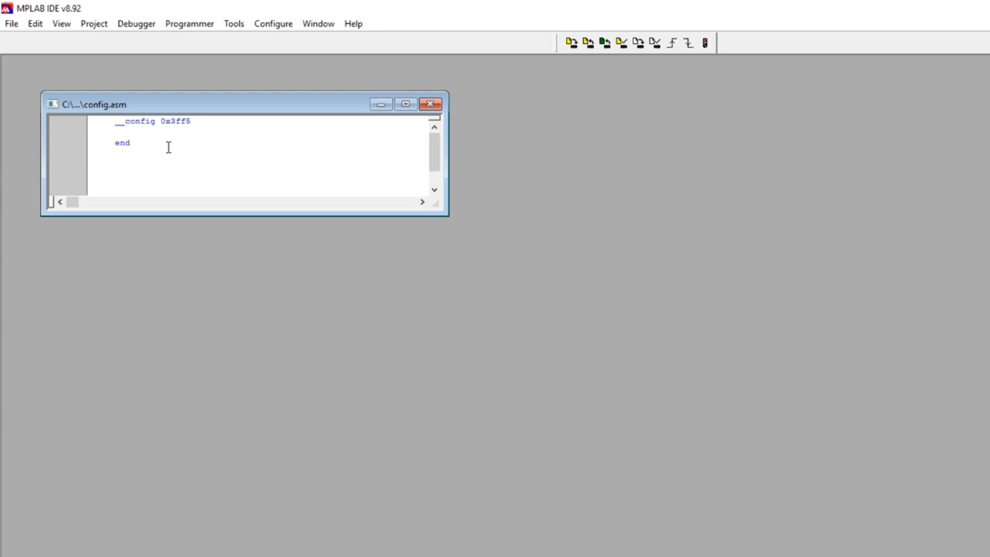
Show the Program Memory window via the View menu to reach the last address 3FF
left_click(96, 120)
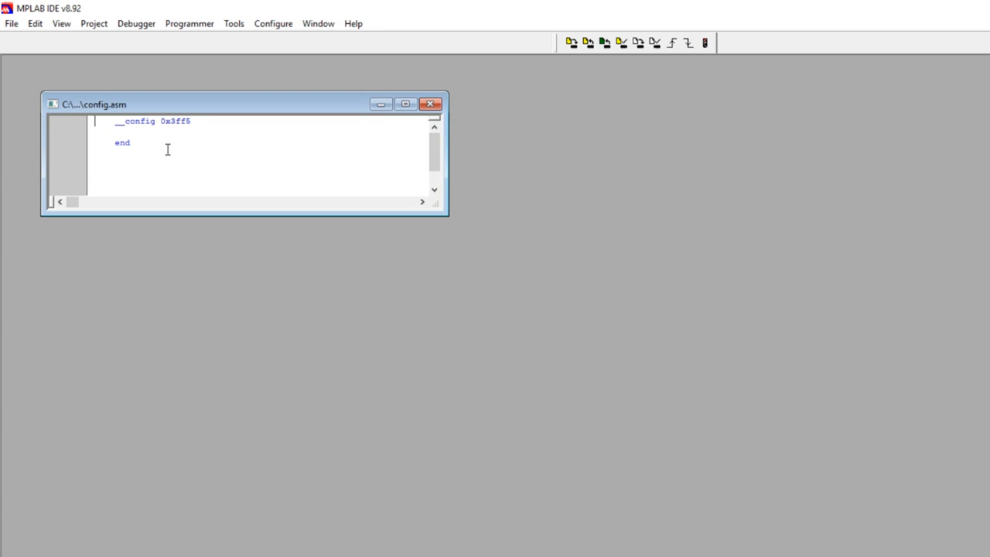
mouse_move(182, 137)
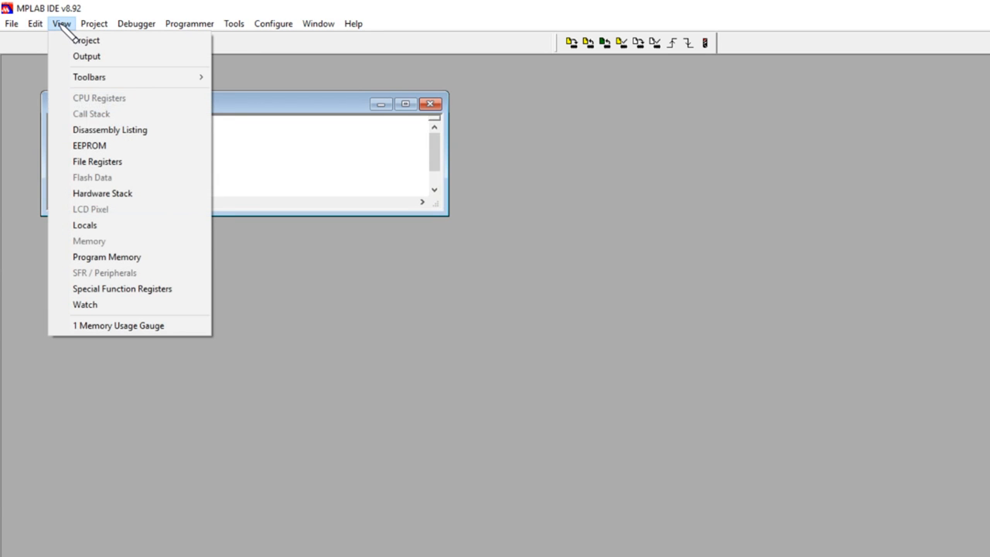
left_click(107, 257)
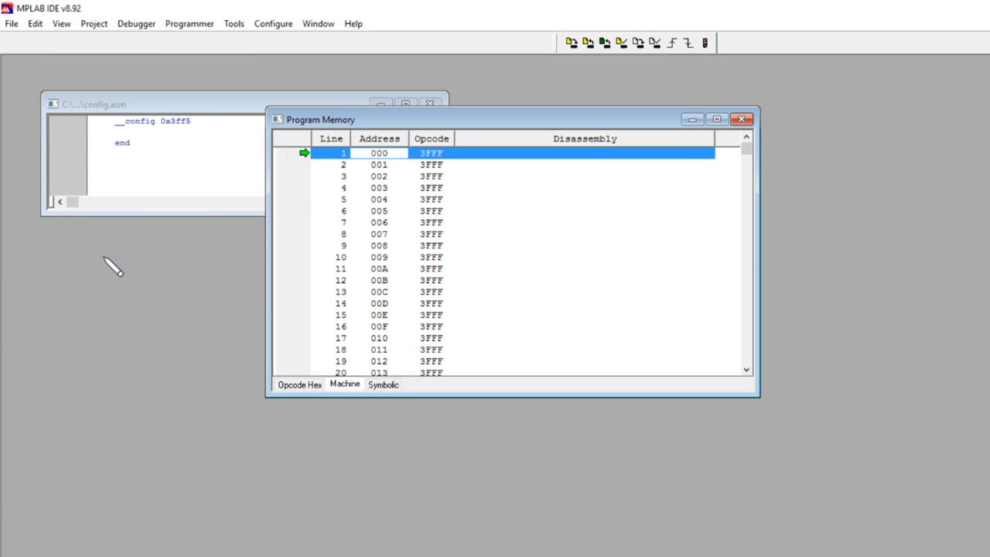
mouse_move(750, 168)
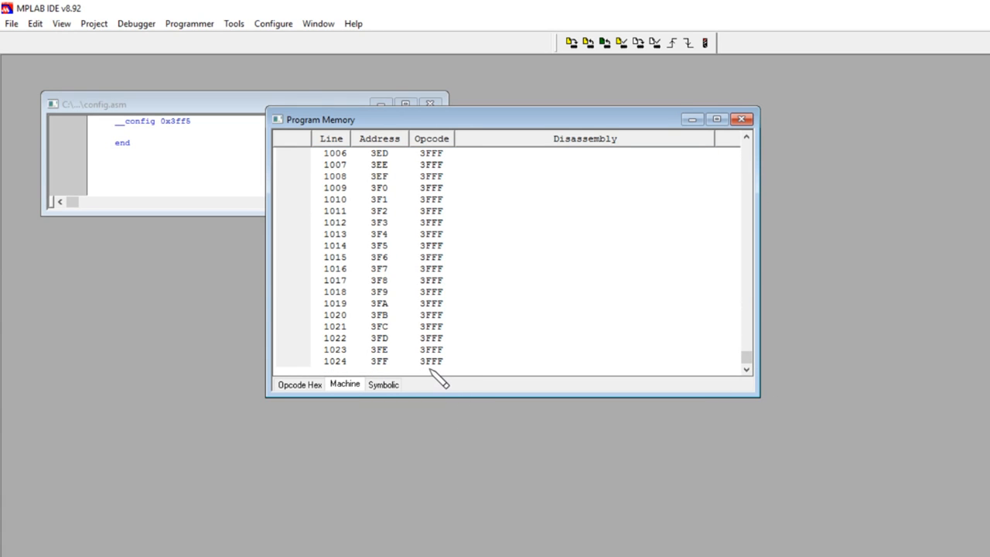
mouse_move(482, 376)
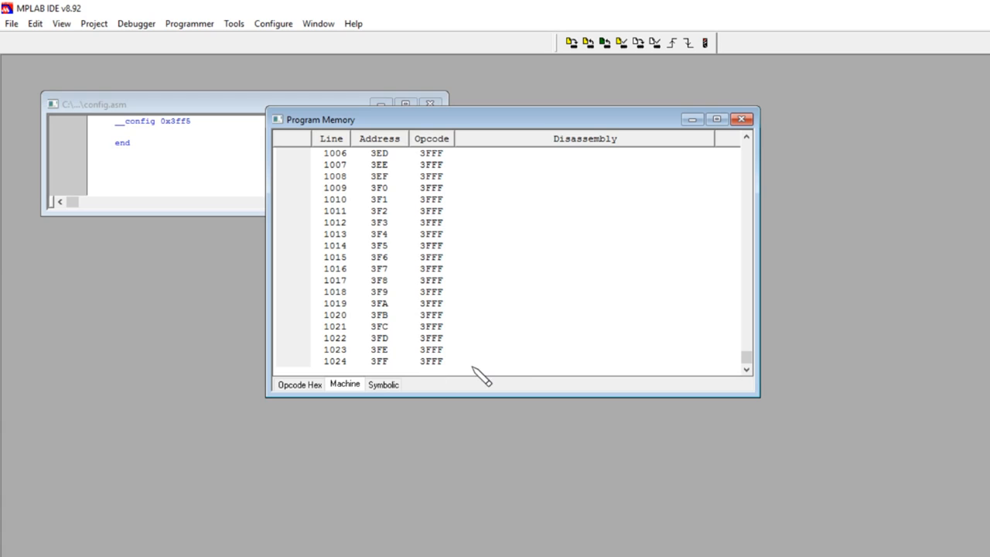
mouse_move(524, 239)
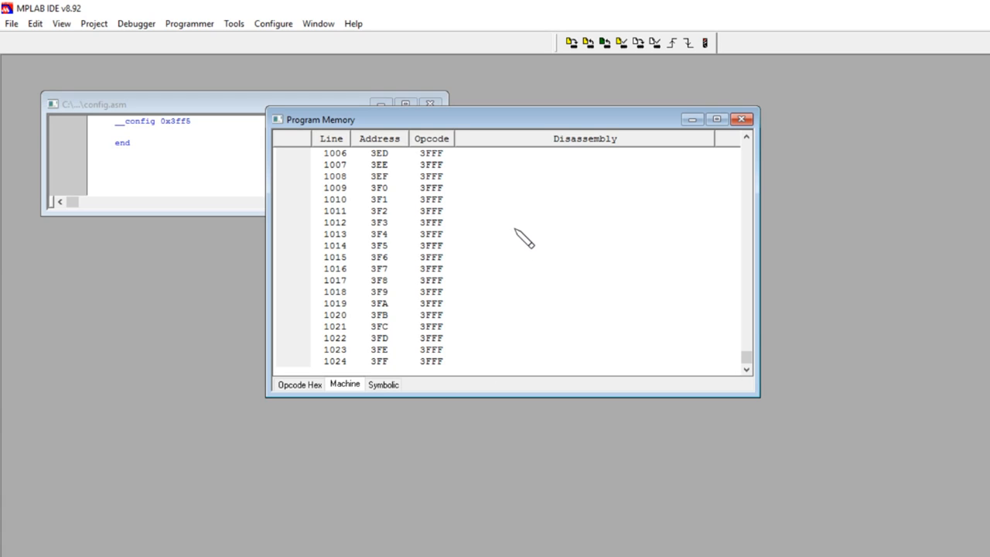
mouse_move(588, 44)
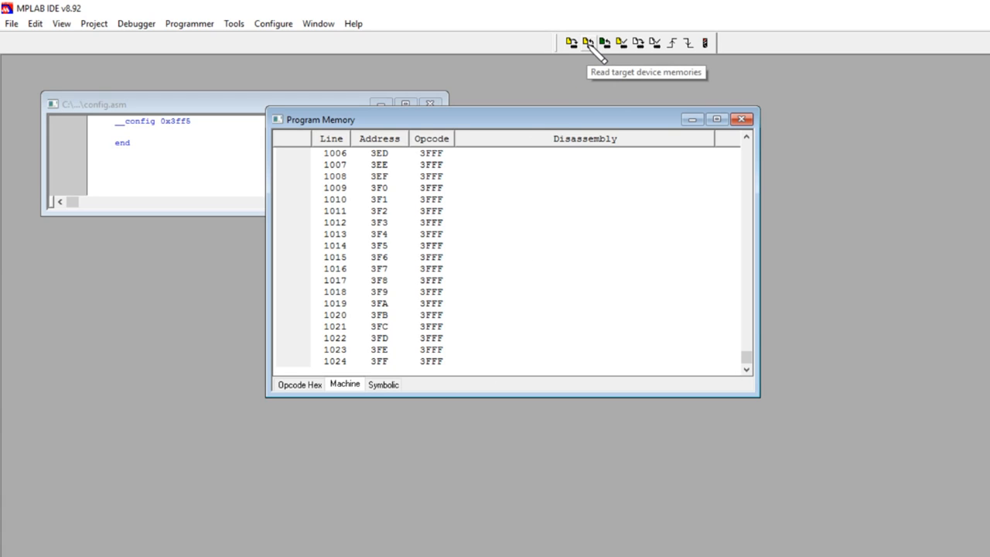
mouse_move(637, 48)
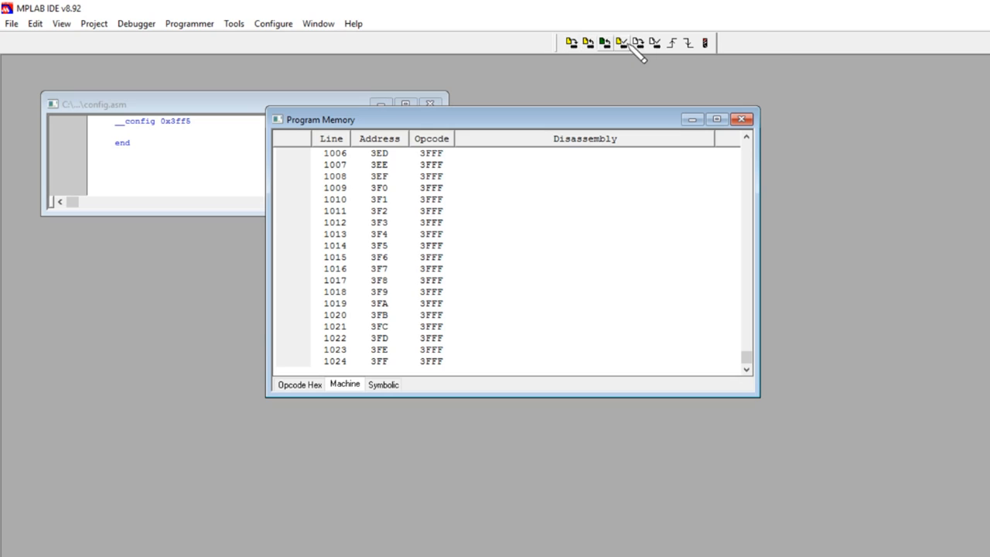
mouse_move(596, 53)
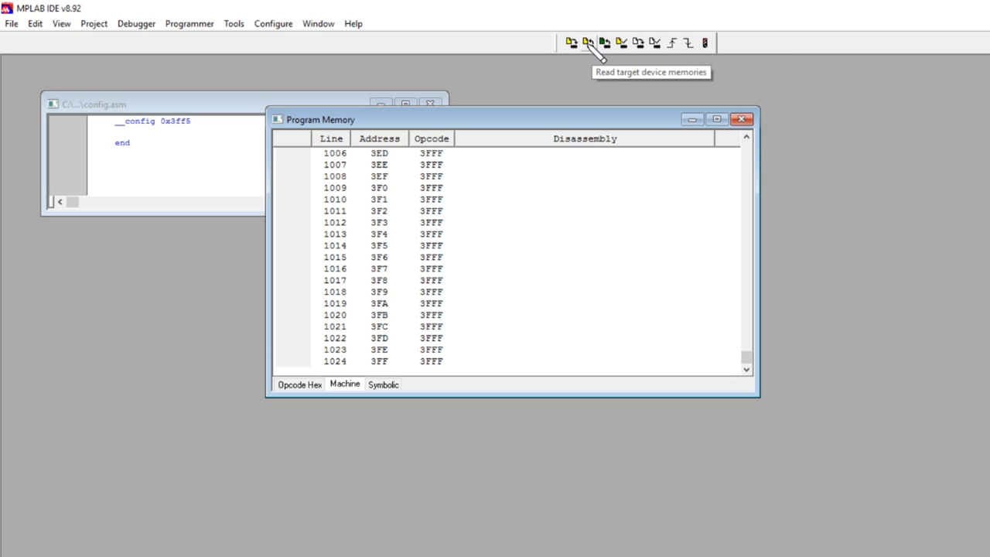
mouse_move(597, 53)
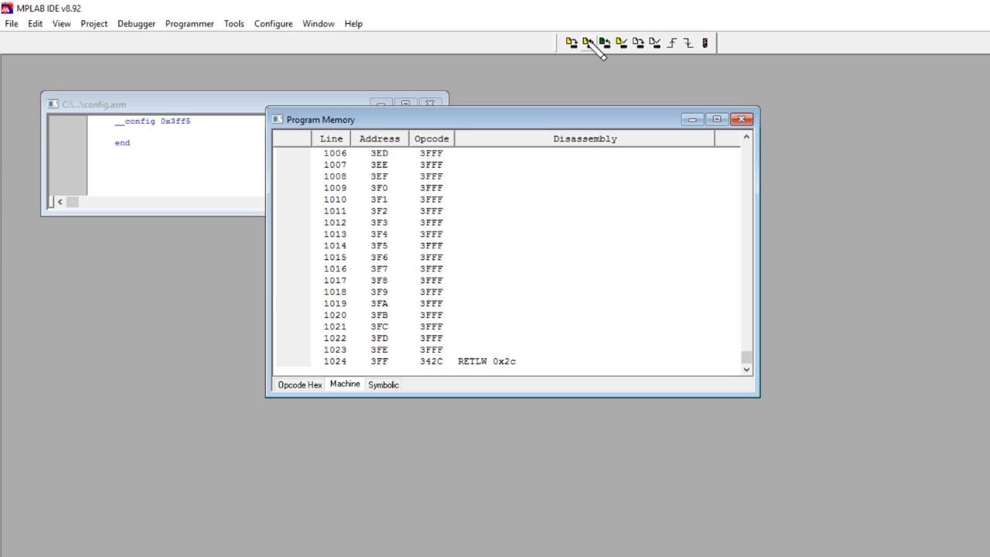
mouse_move(328, 282)
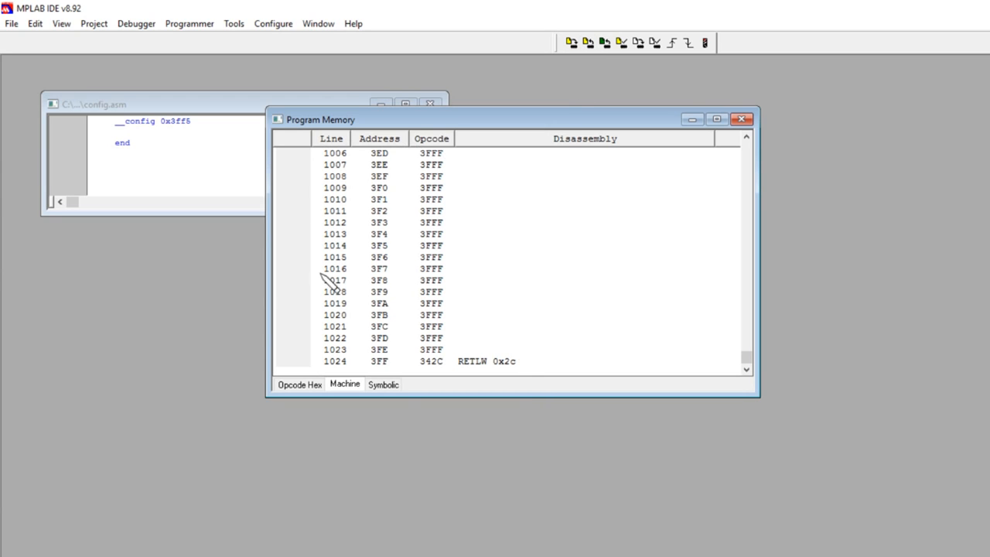
mouse_move(503, 349)
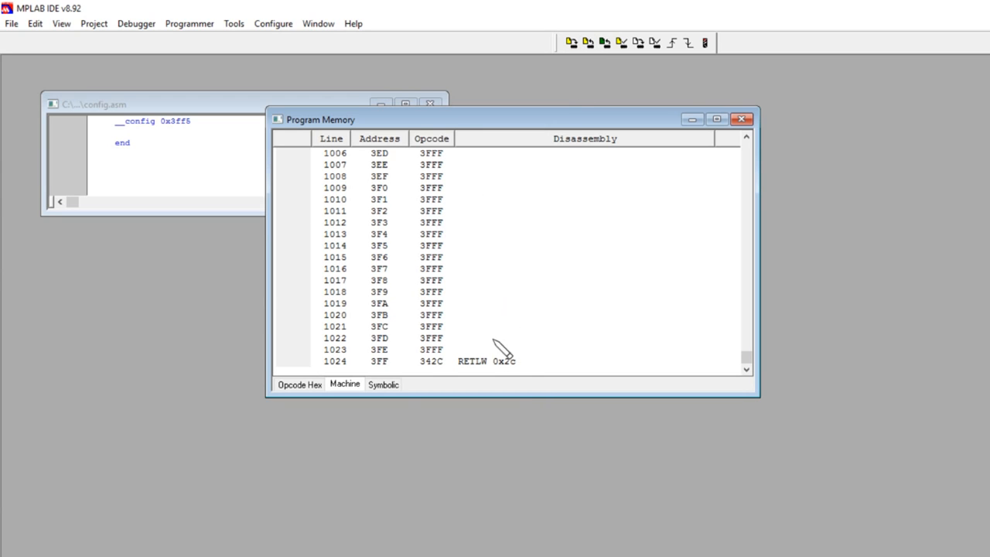
mouse_move(418, 383)
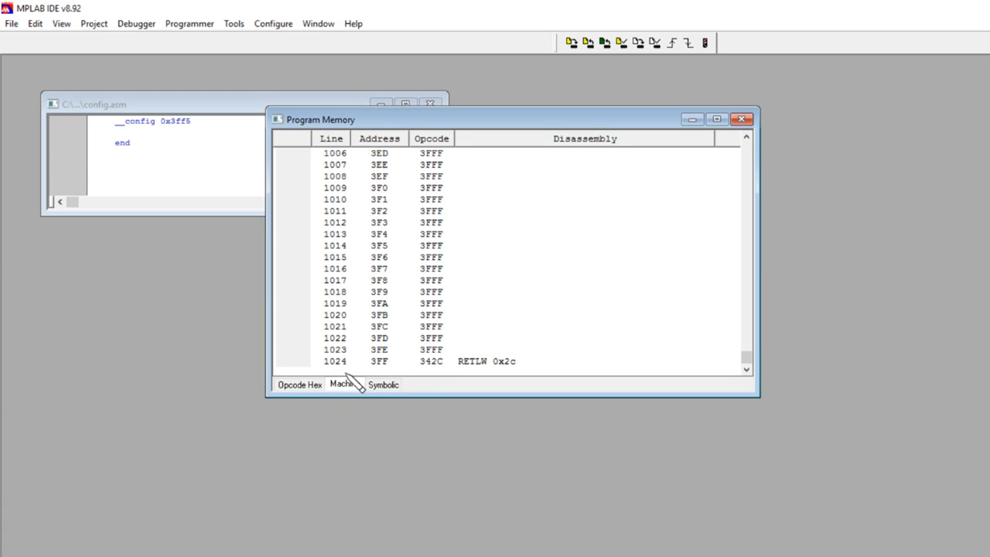
mouse_move(389, 383)
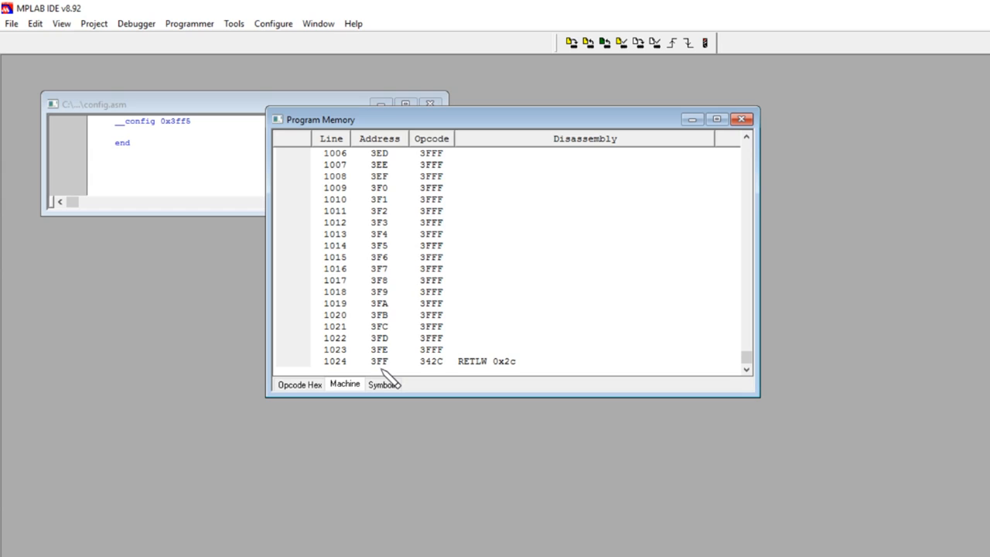
mouse_move(384, 383)
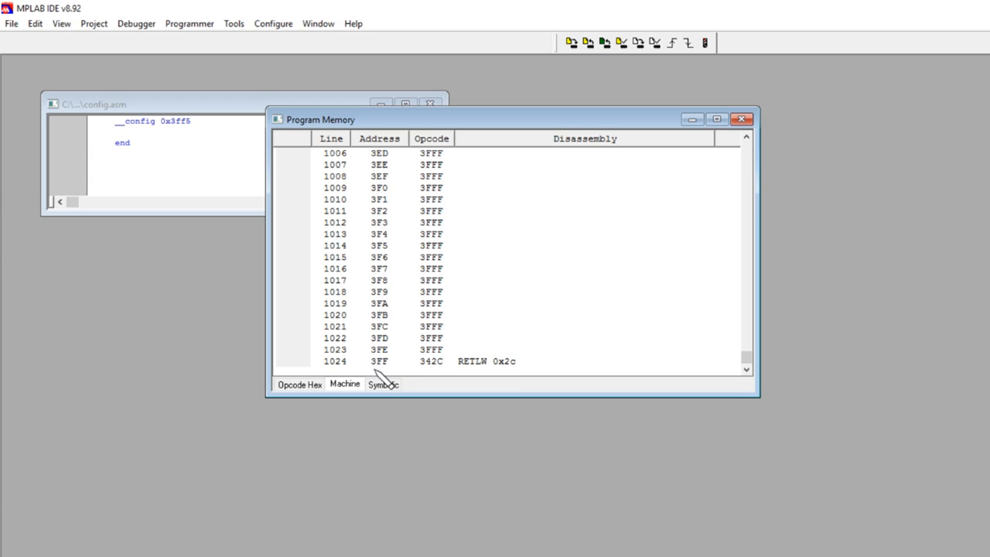
mouse_move(399, 385)
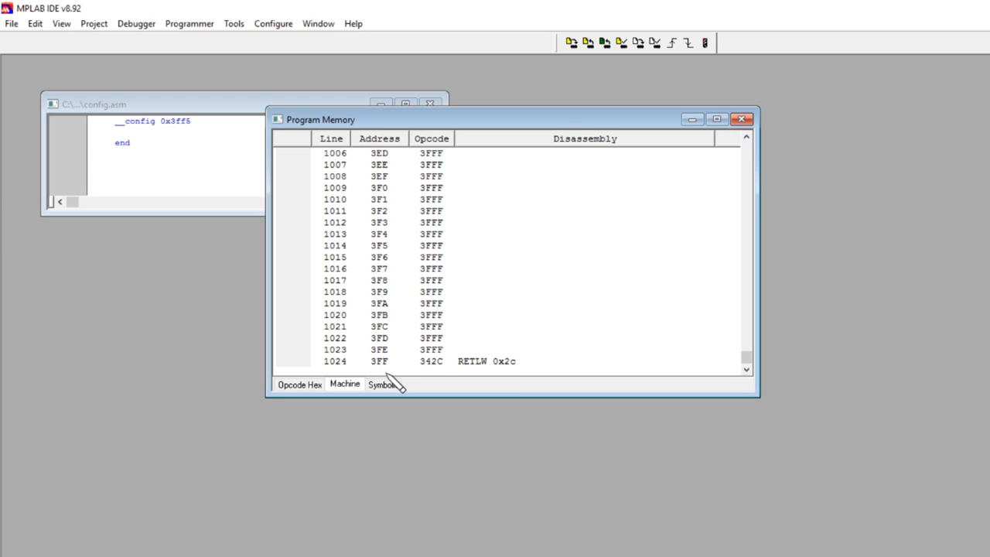
mouse_move(448, 381)
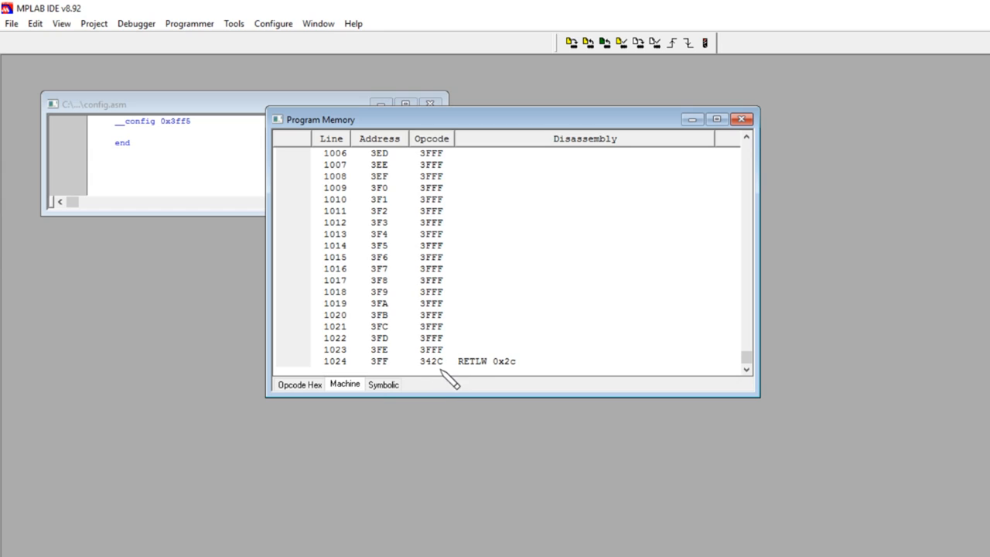
mouse_move(493, 381)
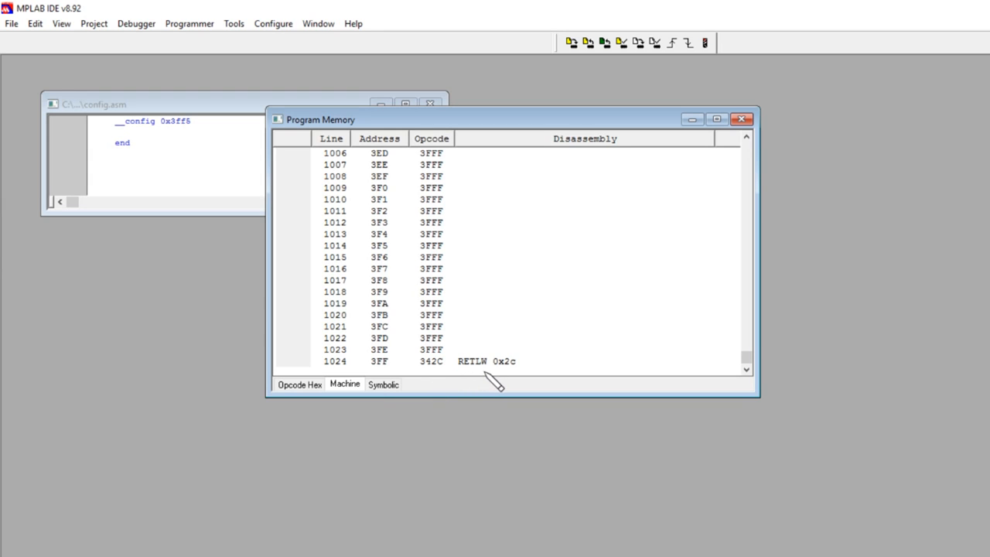
mouse_move(529, 380)
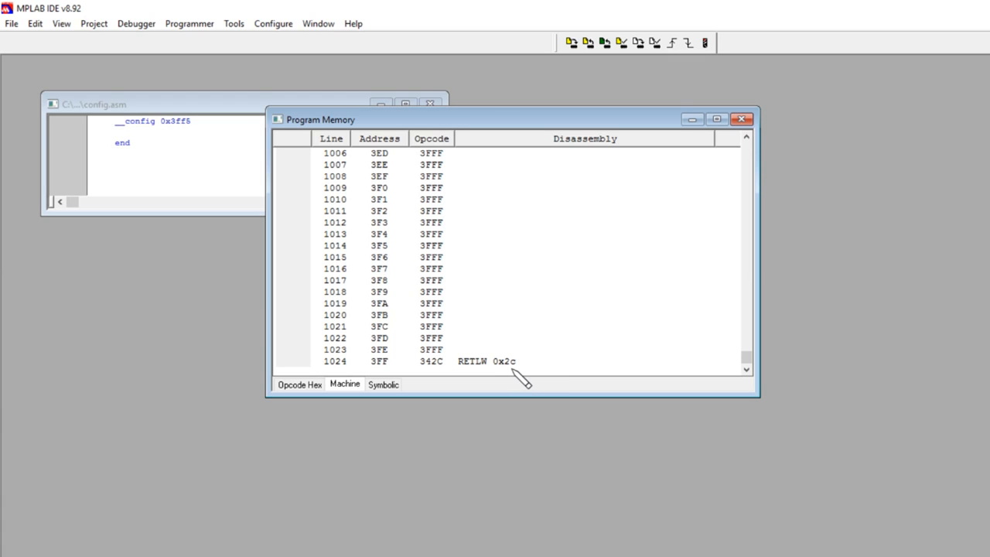
mouse_move(434, 379)
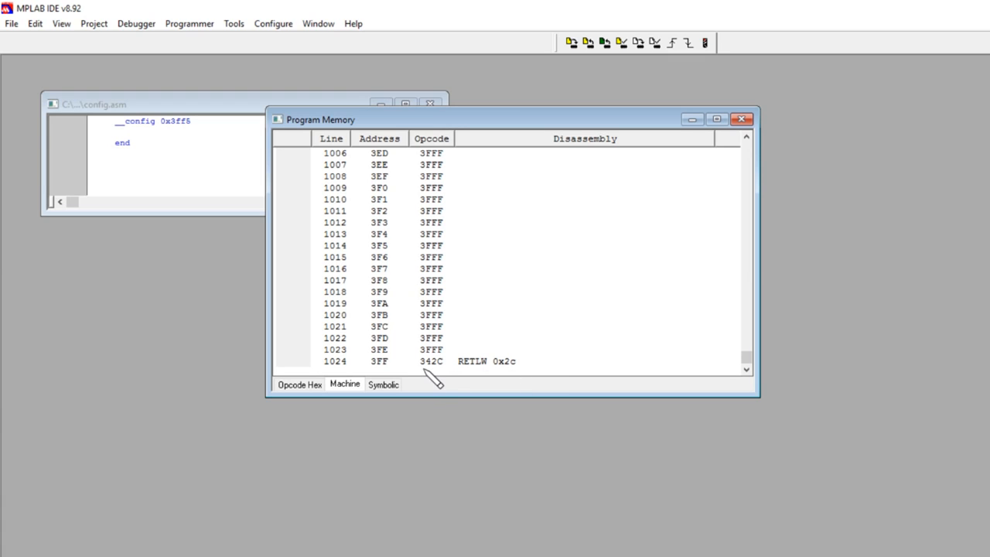
mouse_move(447, 384)
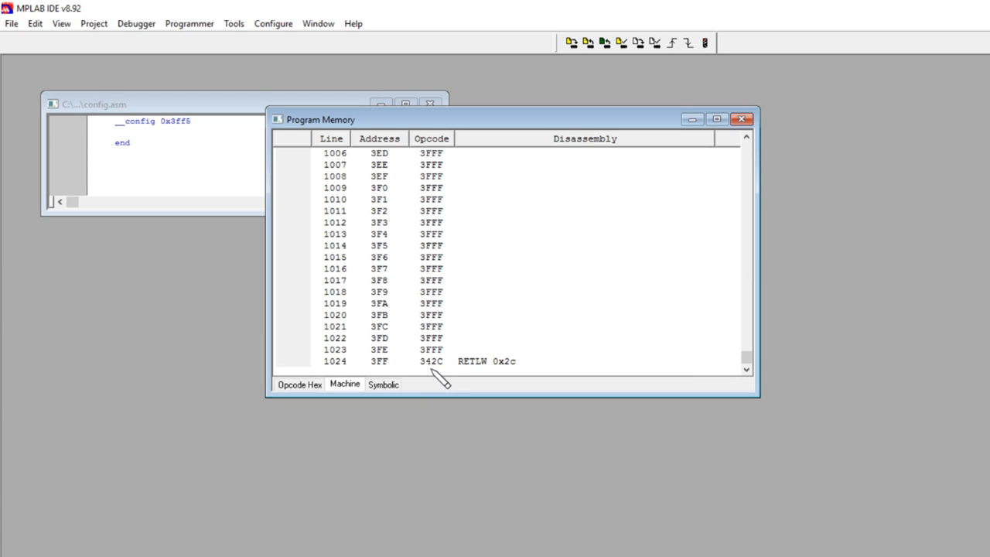
mouse_move(483, 381)
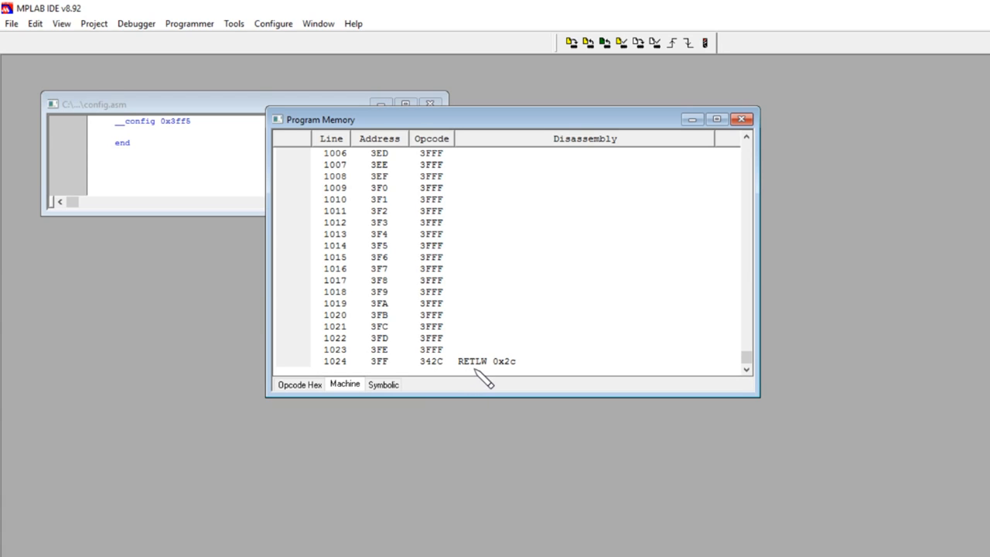